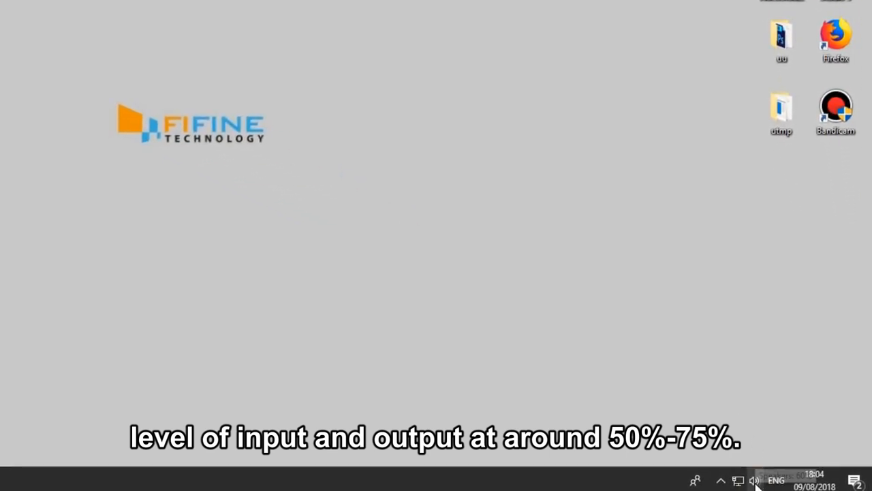
- Show the Recording devices list with the USB PnP microphone as default from the taskbar speaker icon
{"action": "right_click", "coordinate": [755, 480]}
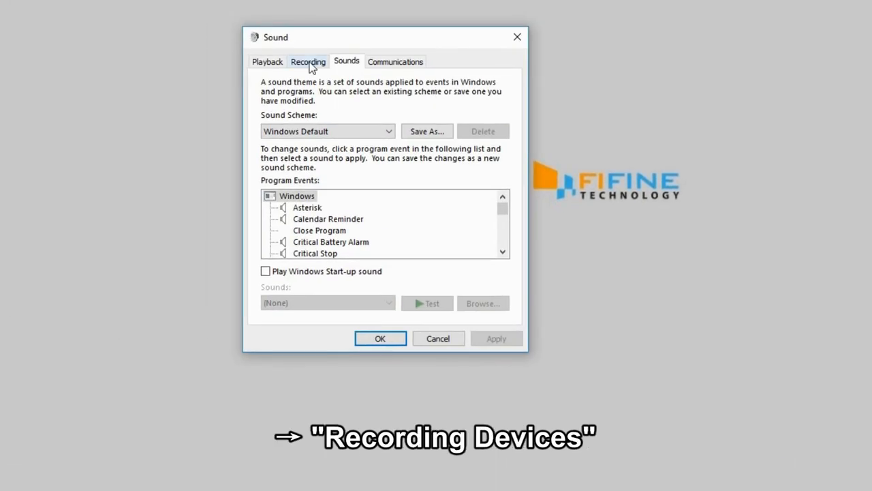
{"action": "left_click", "coordinate": [309, 61]}
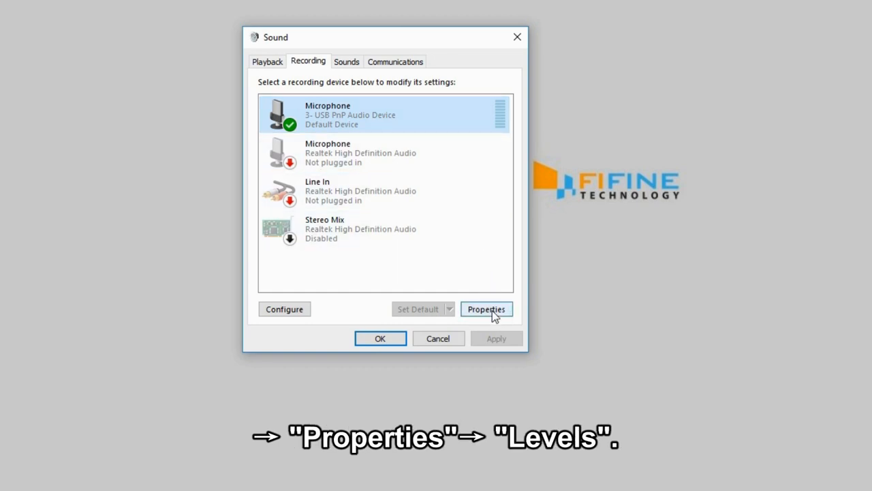
- View the USB microphone's Levels, showing its input level at 62
{"action": "left_click", "coordinate": [485, 308]}
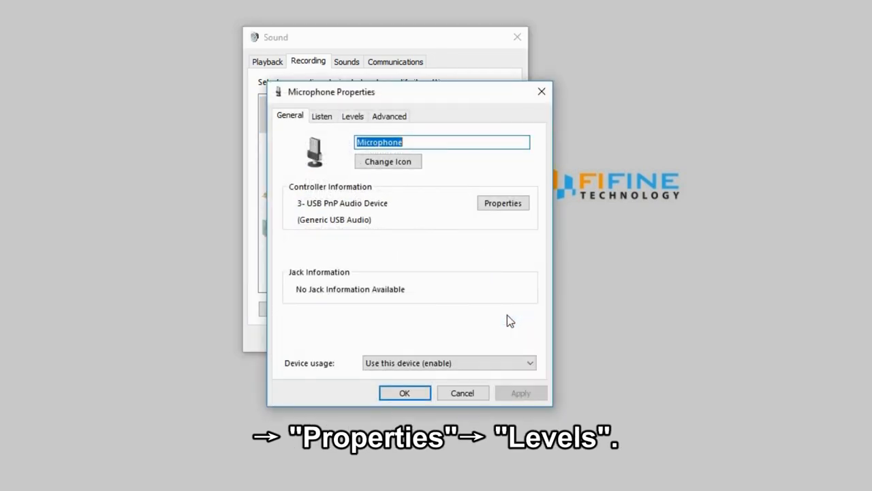
{"action": "left_click", "coordinate": [352, 115]}
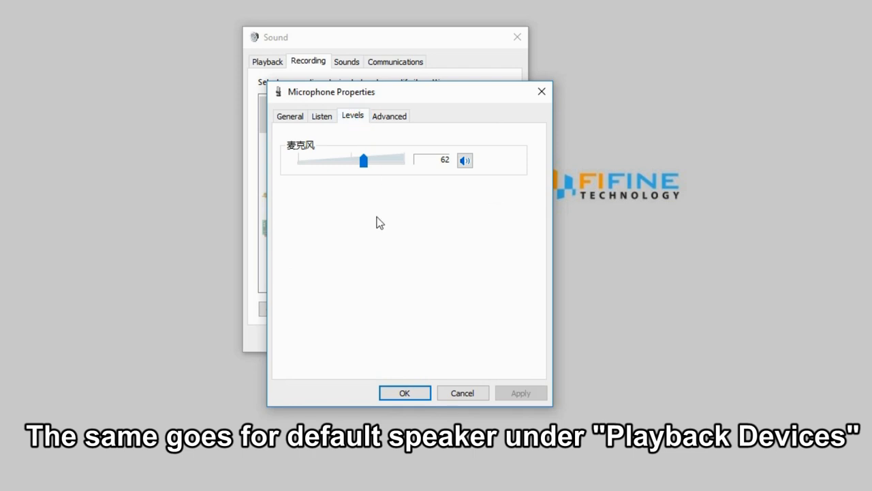
{"action": "mouse_move", "coordinate": [404, 393]}
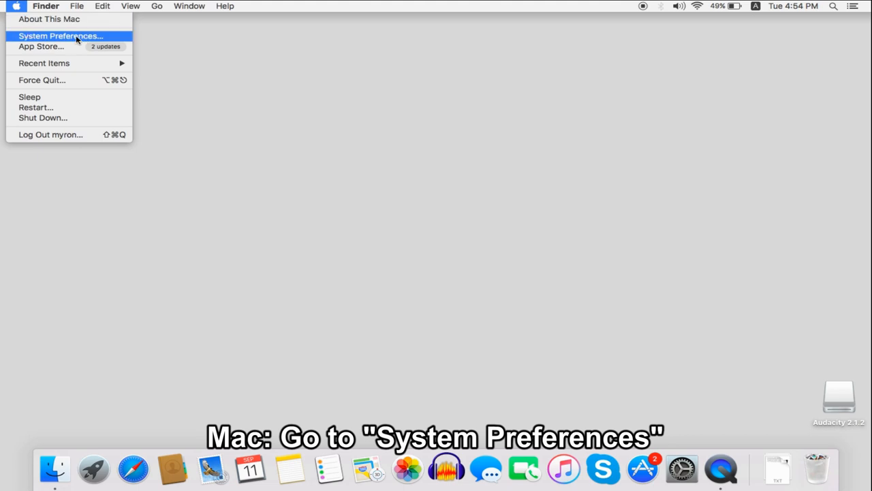
- In macOS Sound Input, select USB PnP Audio Device with input volume at 100%
{"action": "left_click", "coordinate": [60, 35]}
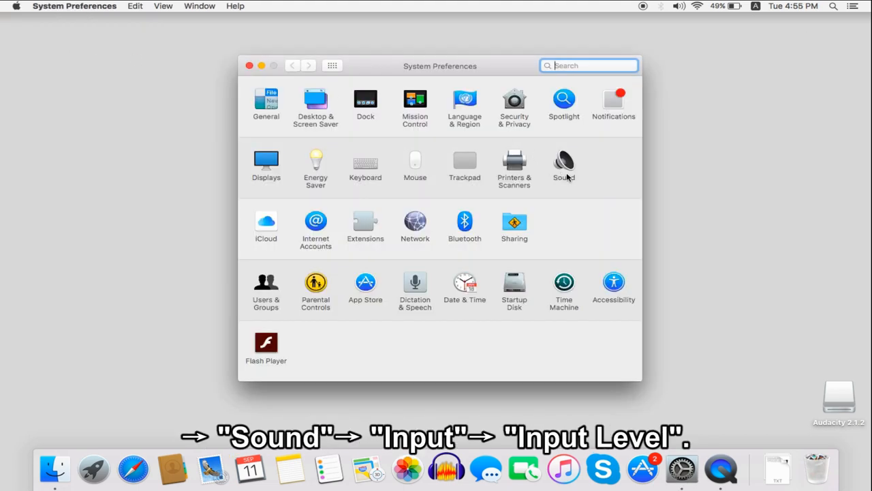
{"action": "left_click", "coordinate": [564, 162]}
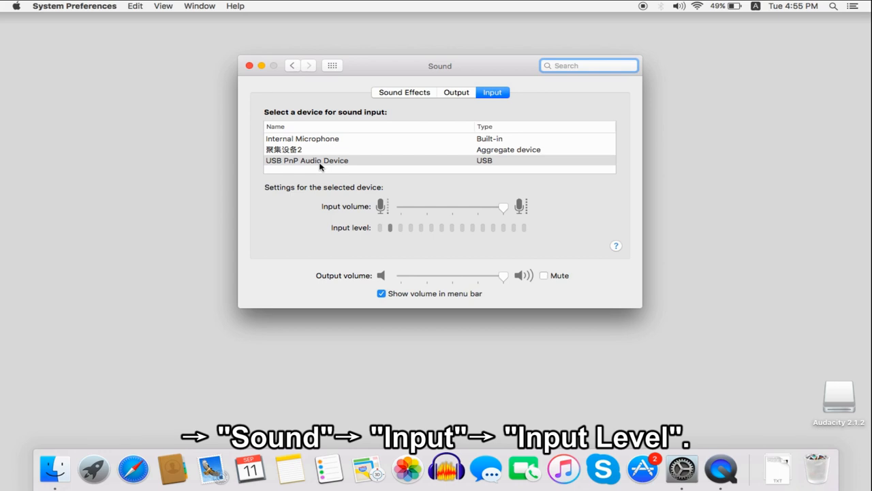
{"action": "left_click", "coordinate": [307, 161]}
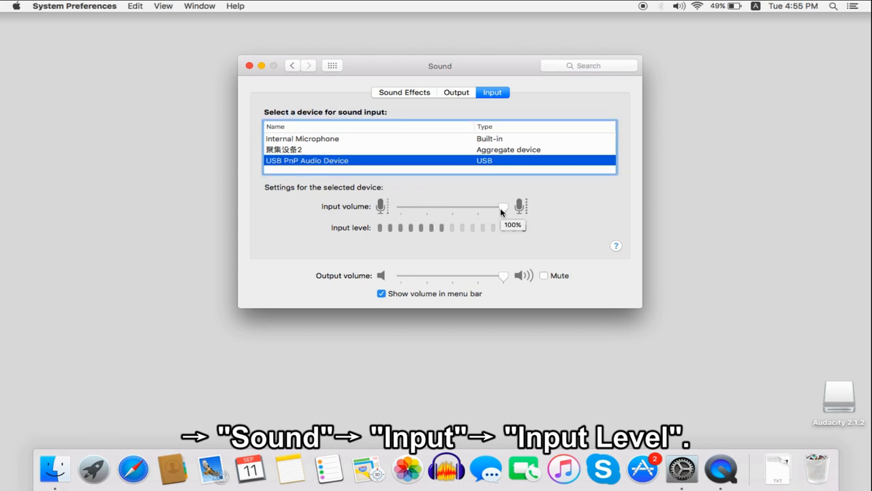